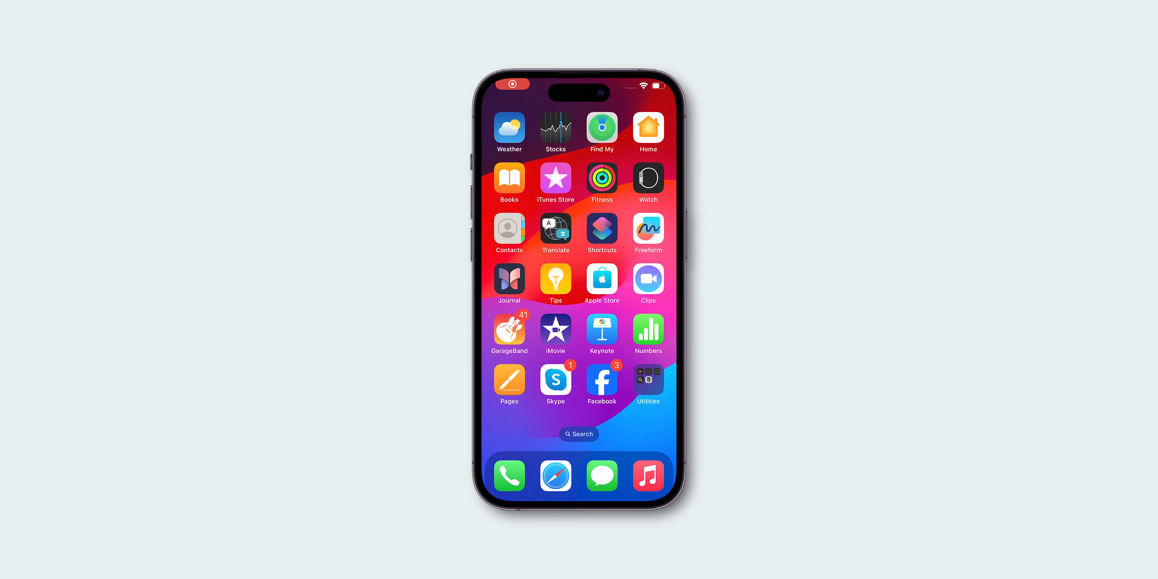
Launch Facebook from the iPhone home screen and scroll through the news feed.
{"action": "left_click", "coordinate": [601, 382]}
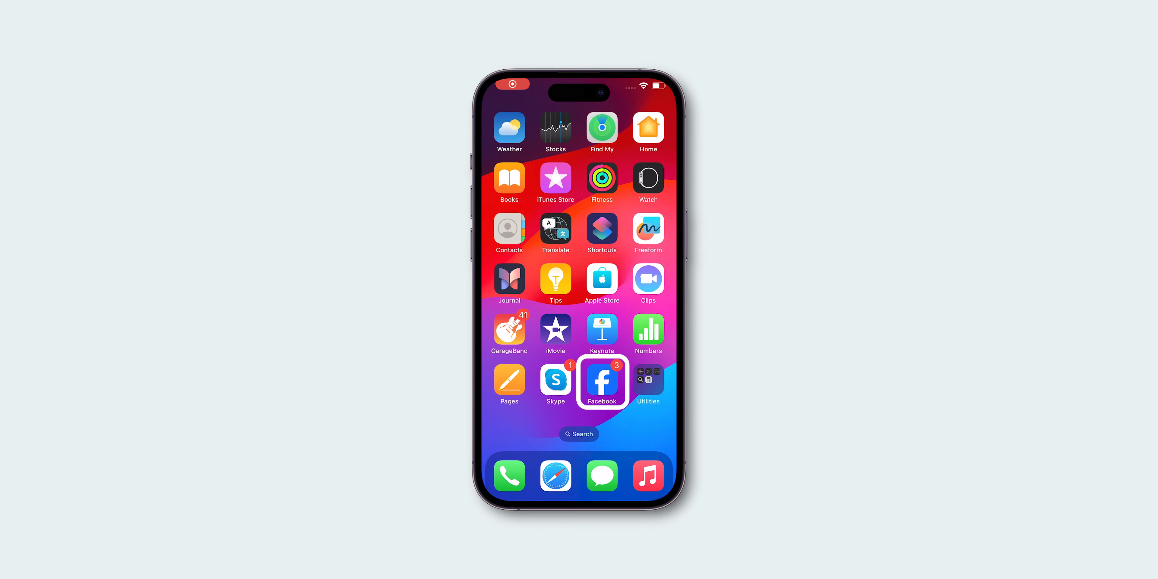
{"action": "left_click", "coordinate": [602, 382]}
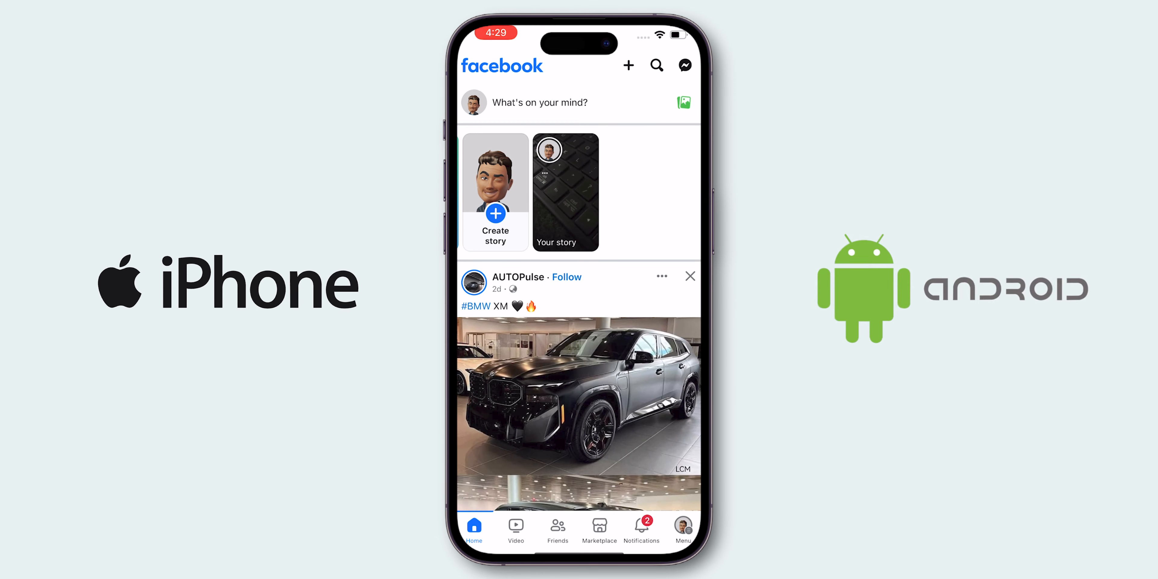
{"action": "scroll", "scroll_direction": "down", "scroll_amount": 3}
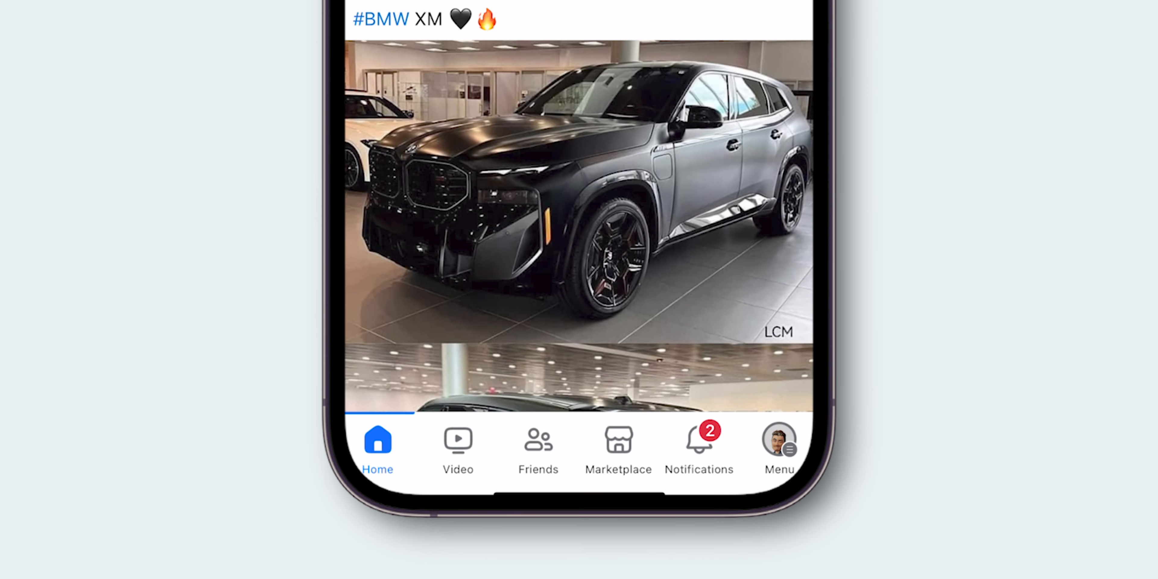
{"action": "left_click", "coordinate": [778, 443]}
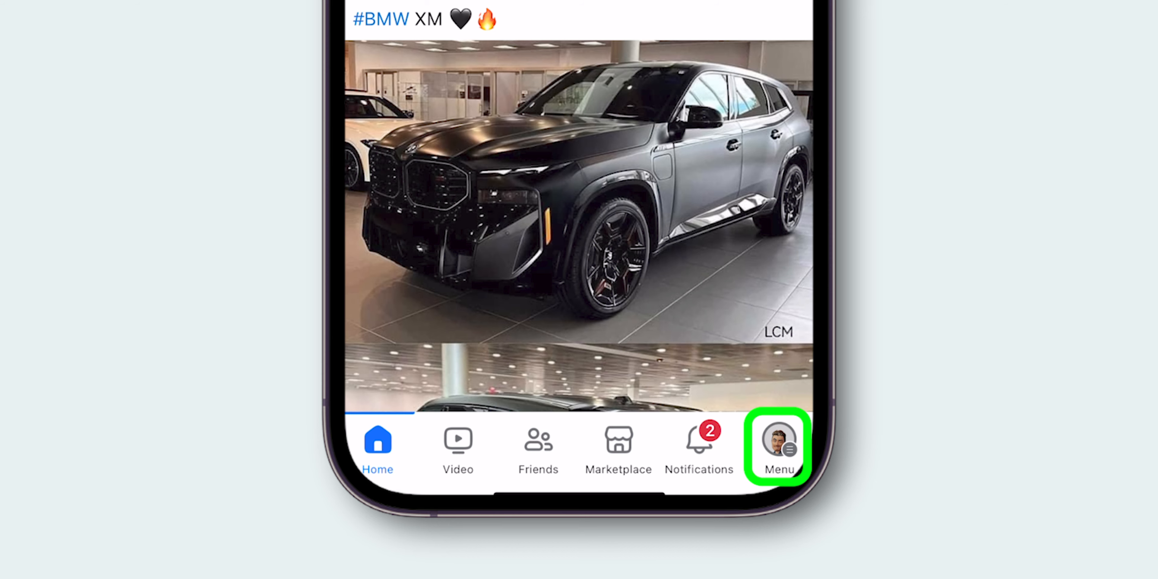
Switch the active profile to the Unique craft arts by handy Page from the Menu.
{"action": "left_click", "coordinate": [776, 446]}
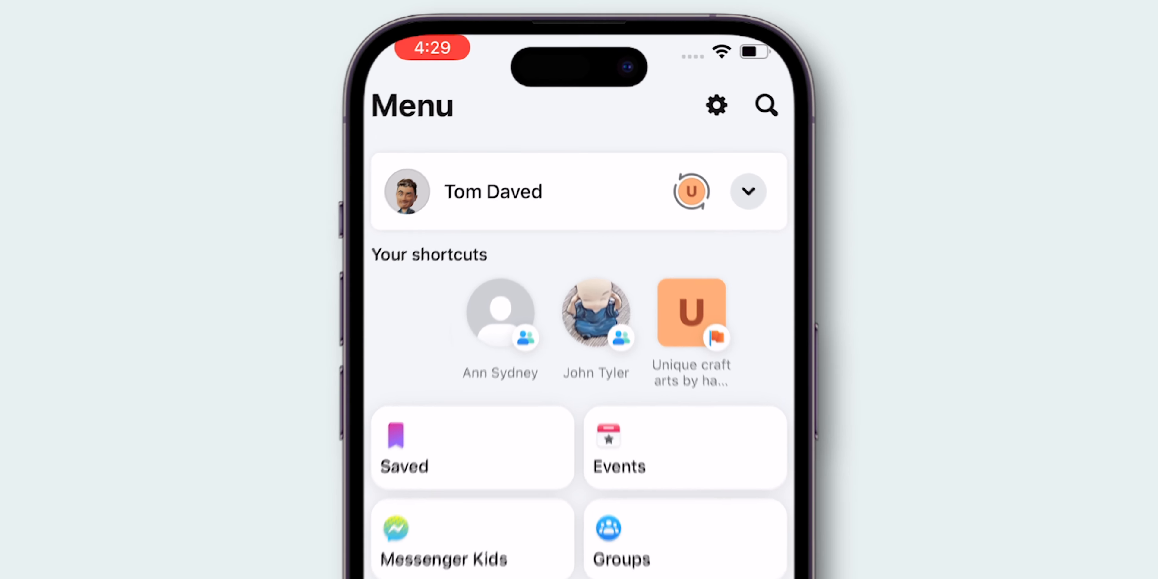
{"action": "left_click", "coordinate": [749, 191]}
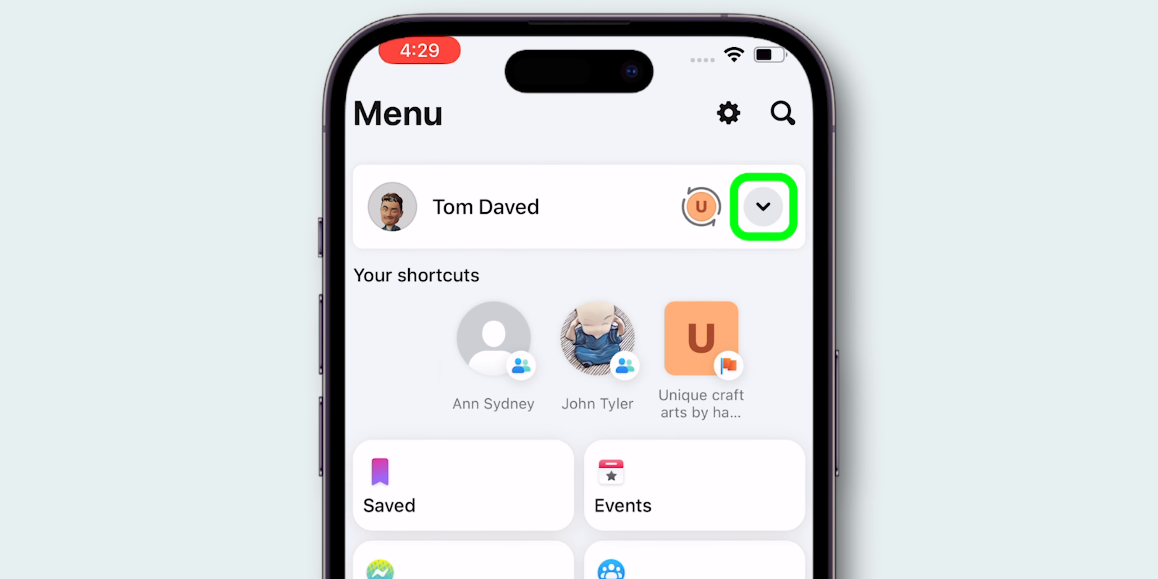
{"action": "left_click", "coordinate": [763, 207]}
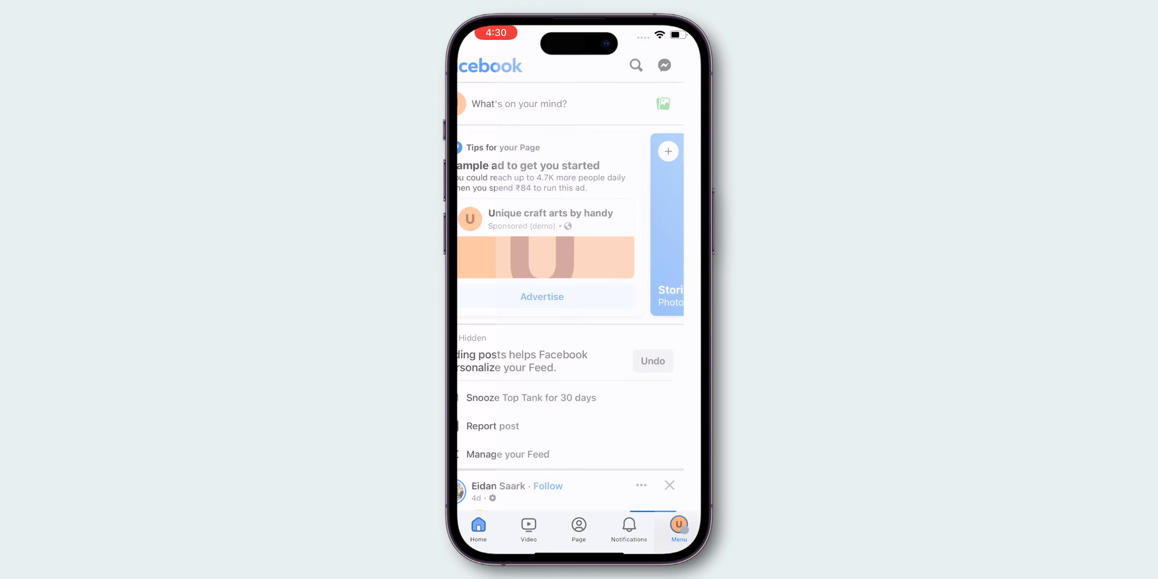
Go to the Unique craft arts by handy Page profile showing its likes and followers.
{"action": "left_click", "coordinate": [678, 529]}
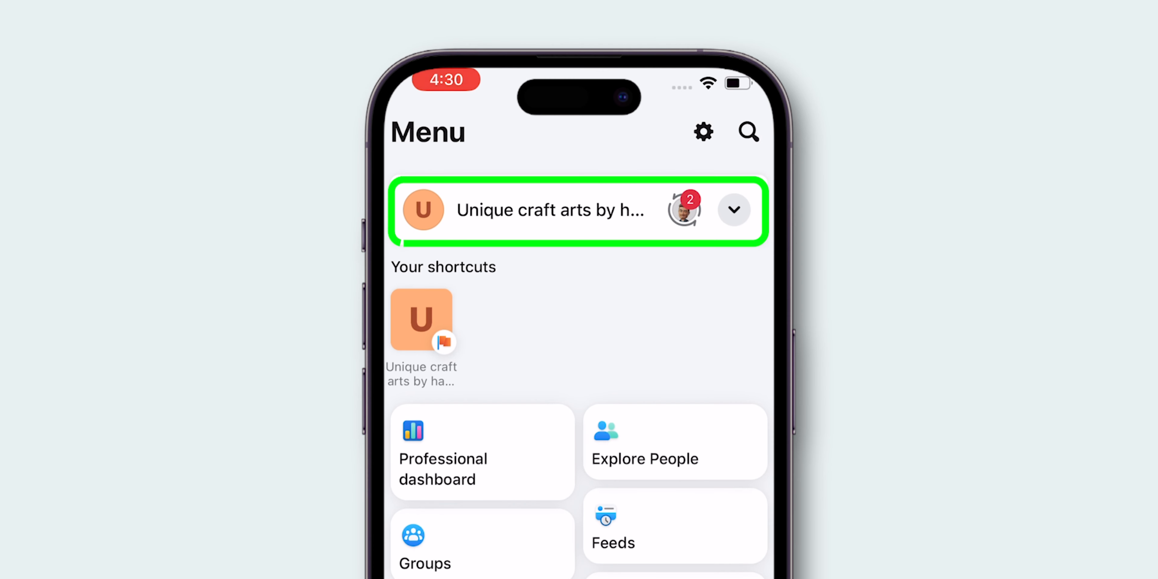
{"action": "left_click", "coordinate": [551, 210]}
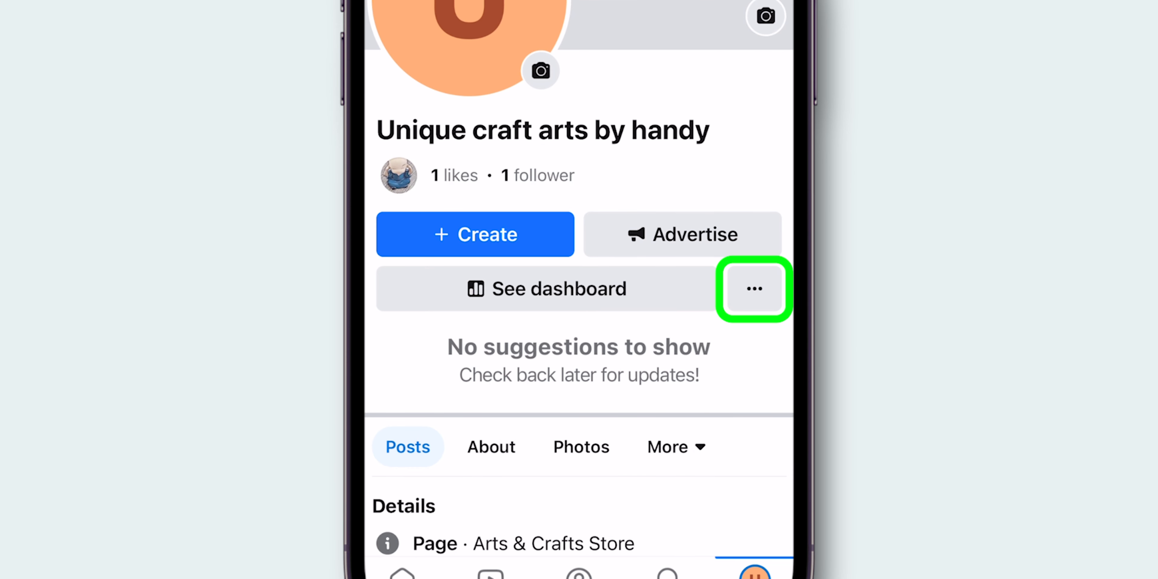
Reach the Page settings list via the three-dot button beside See dashboard.
{"action": "left_click", "coordinate": [753, 288]}
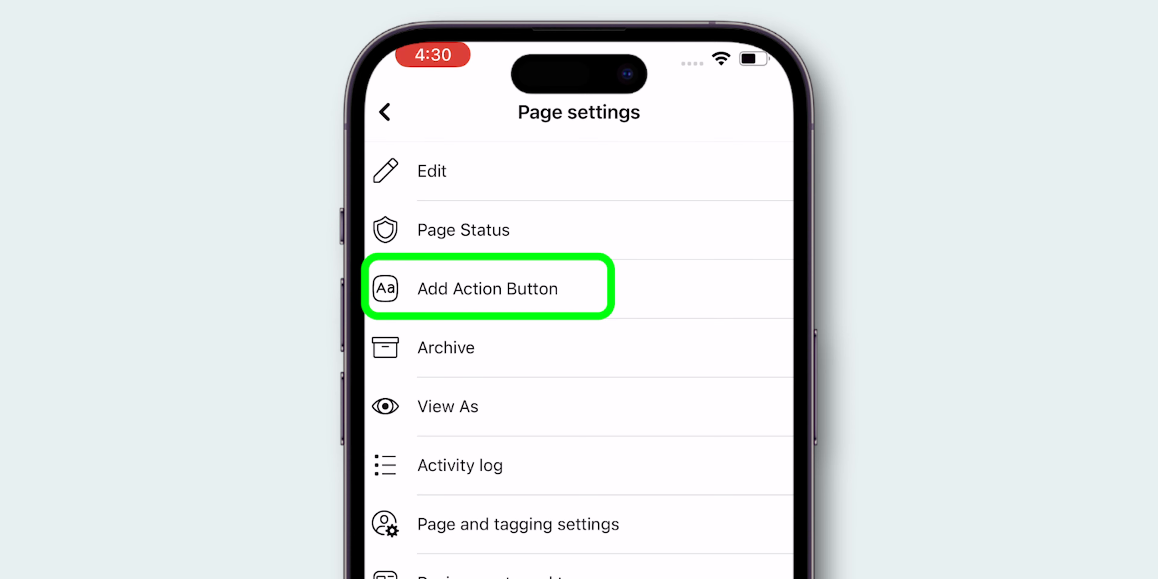
Add a Message action button to the Page, save it, and start the View As preview.
{"action": "left_click", "coordinate": [487, 288]}
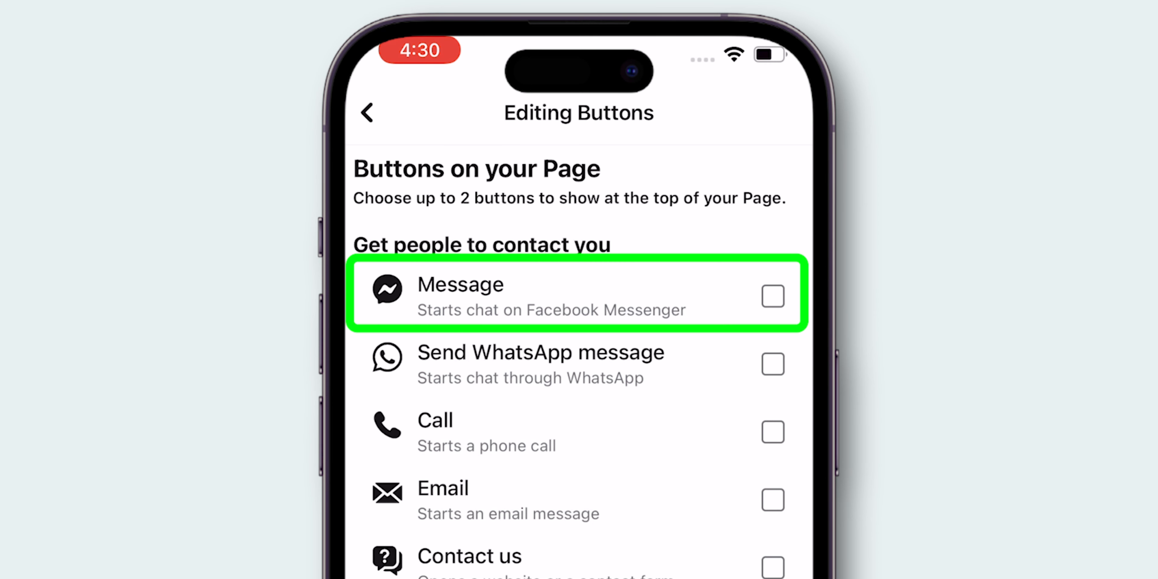
{"action": "scroll", "scroll_direction": "down", "scroll_amount": 3}
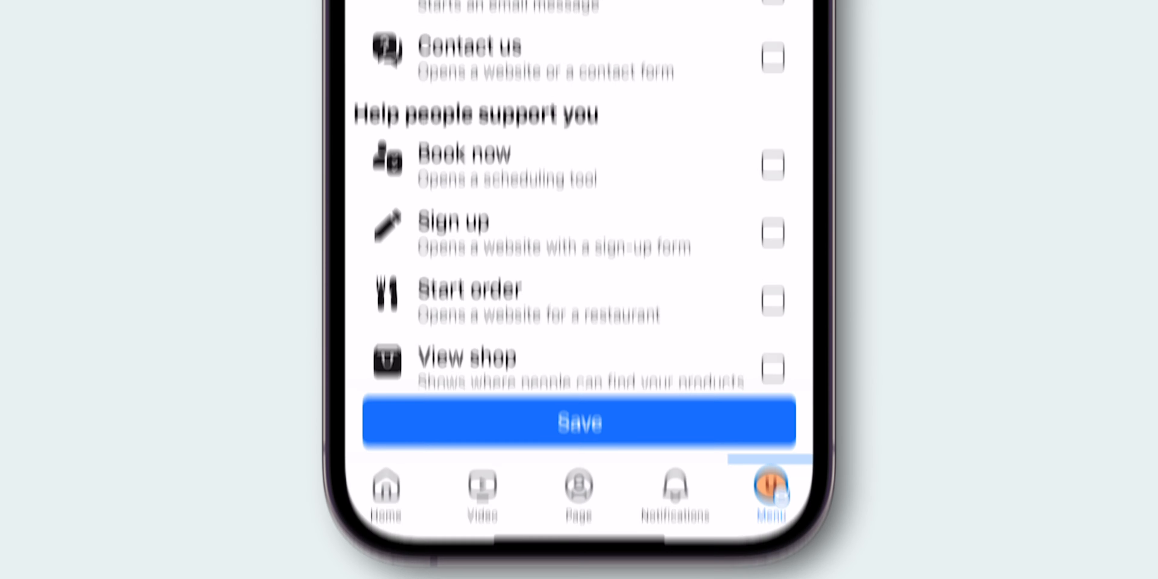
{"action": "left_click", "coordinate": [579, 422]}
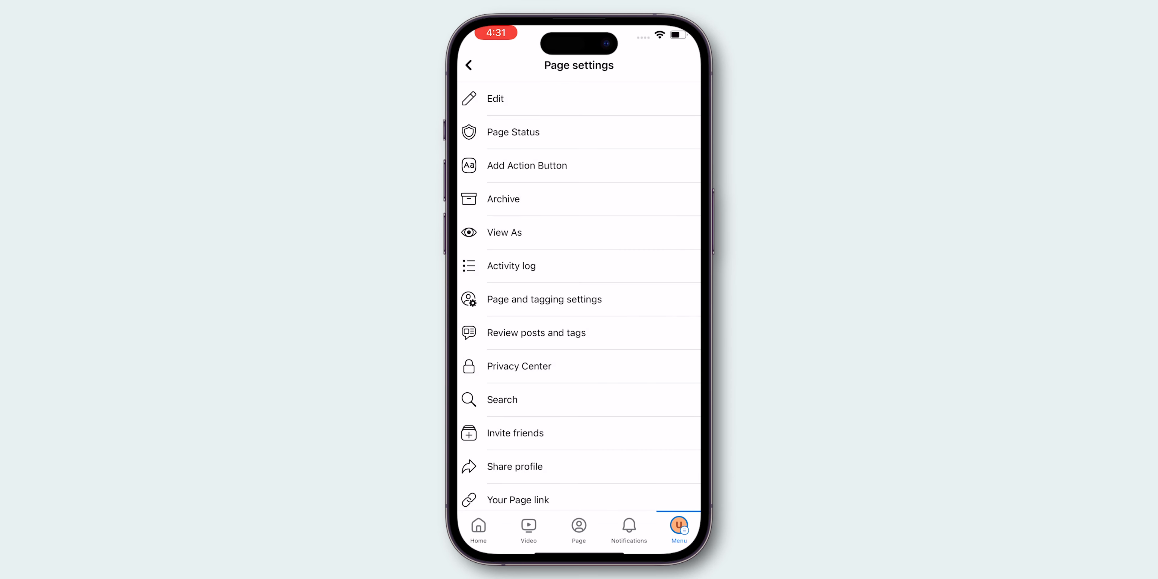
{"action": "left_click", "coordinate": [504, 232]}
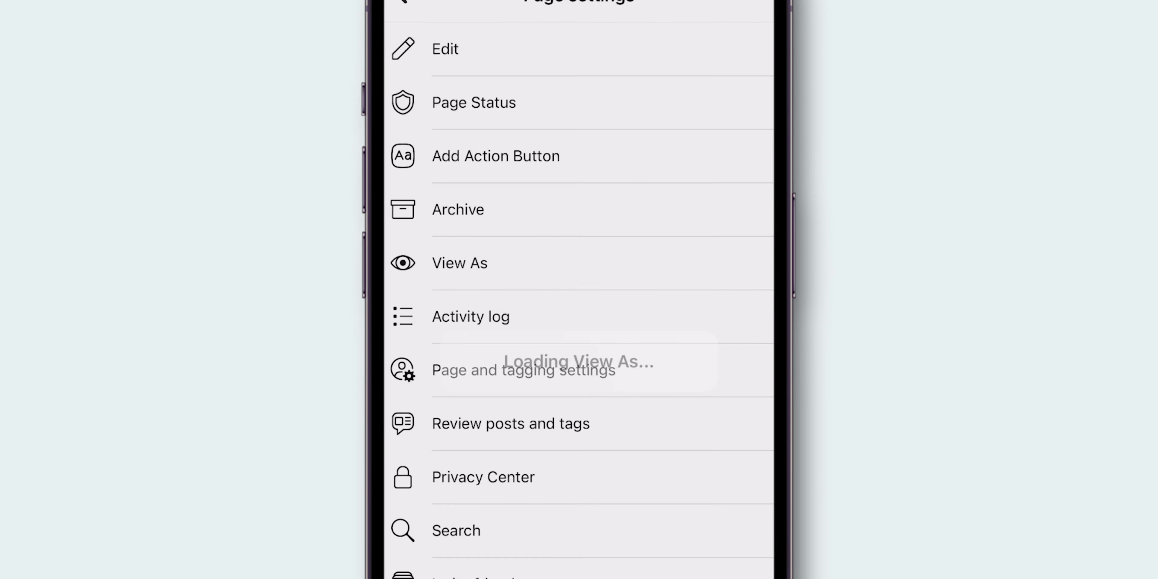